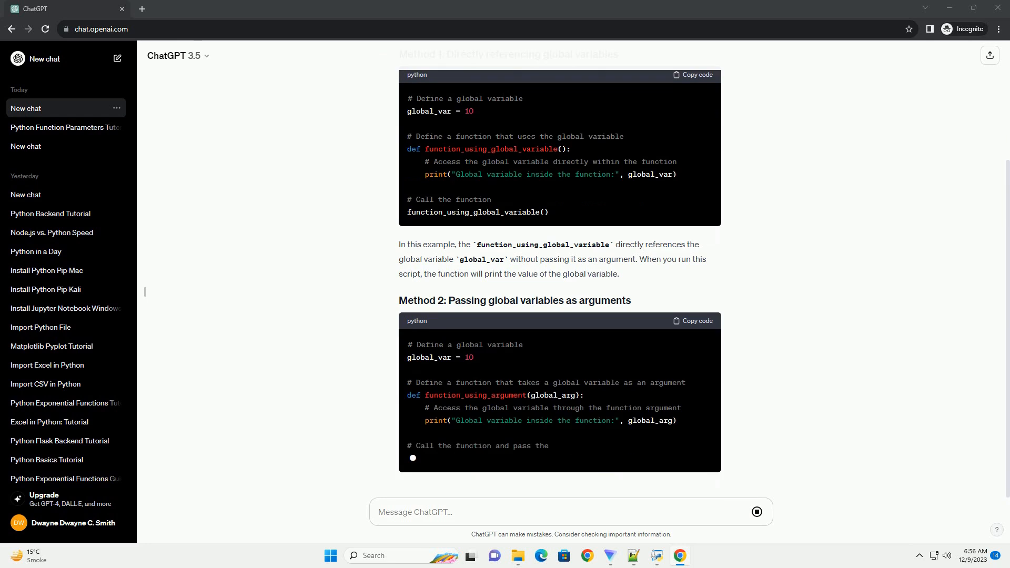
scroll(down, 3)
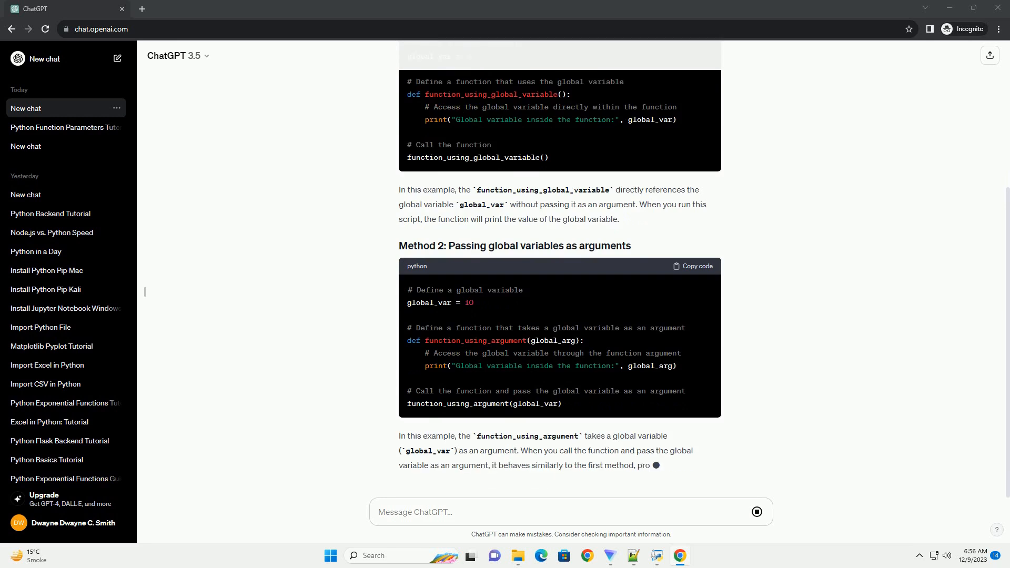
scroll(down, 3)
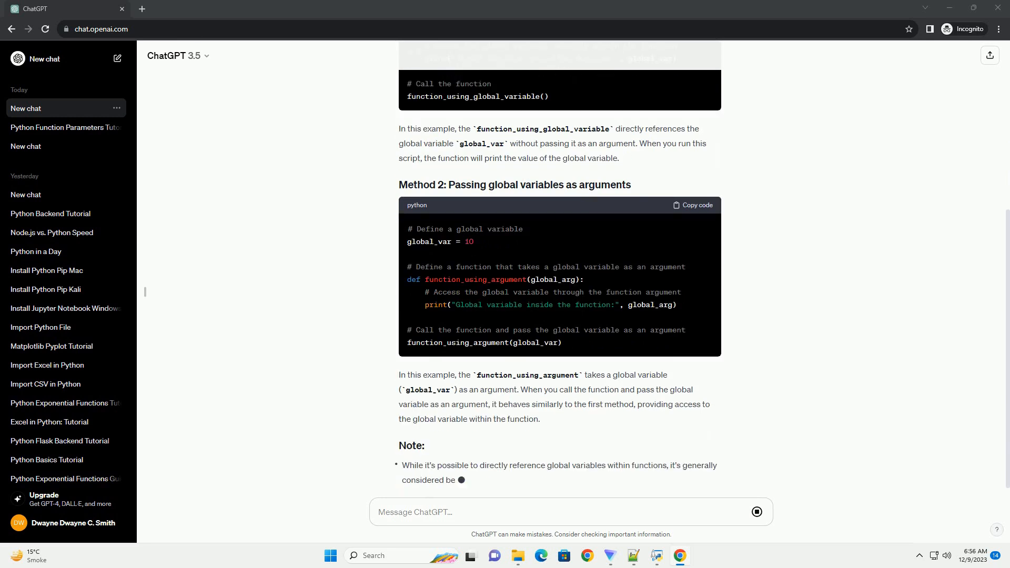
scroll(down, 3)
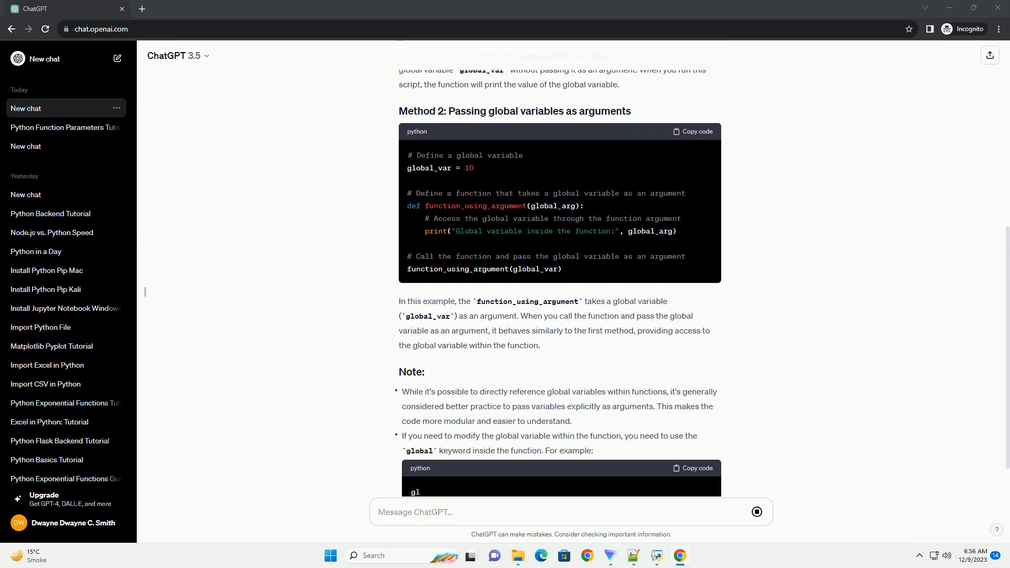
scroll(down, 3)
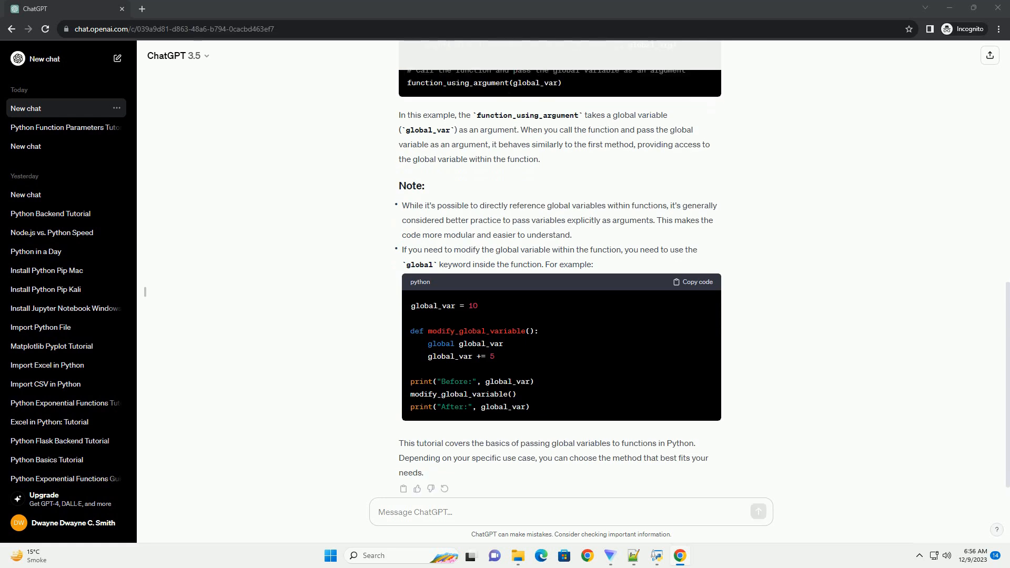
scroll(down, 3)
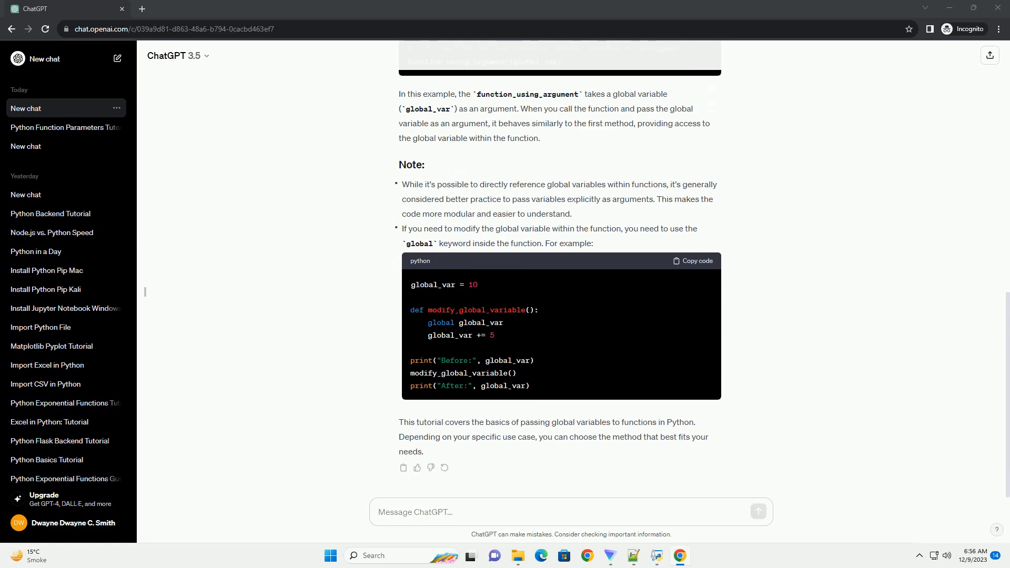